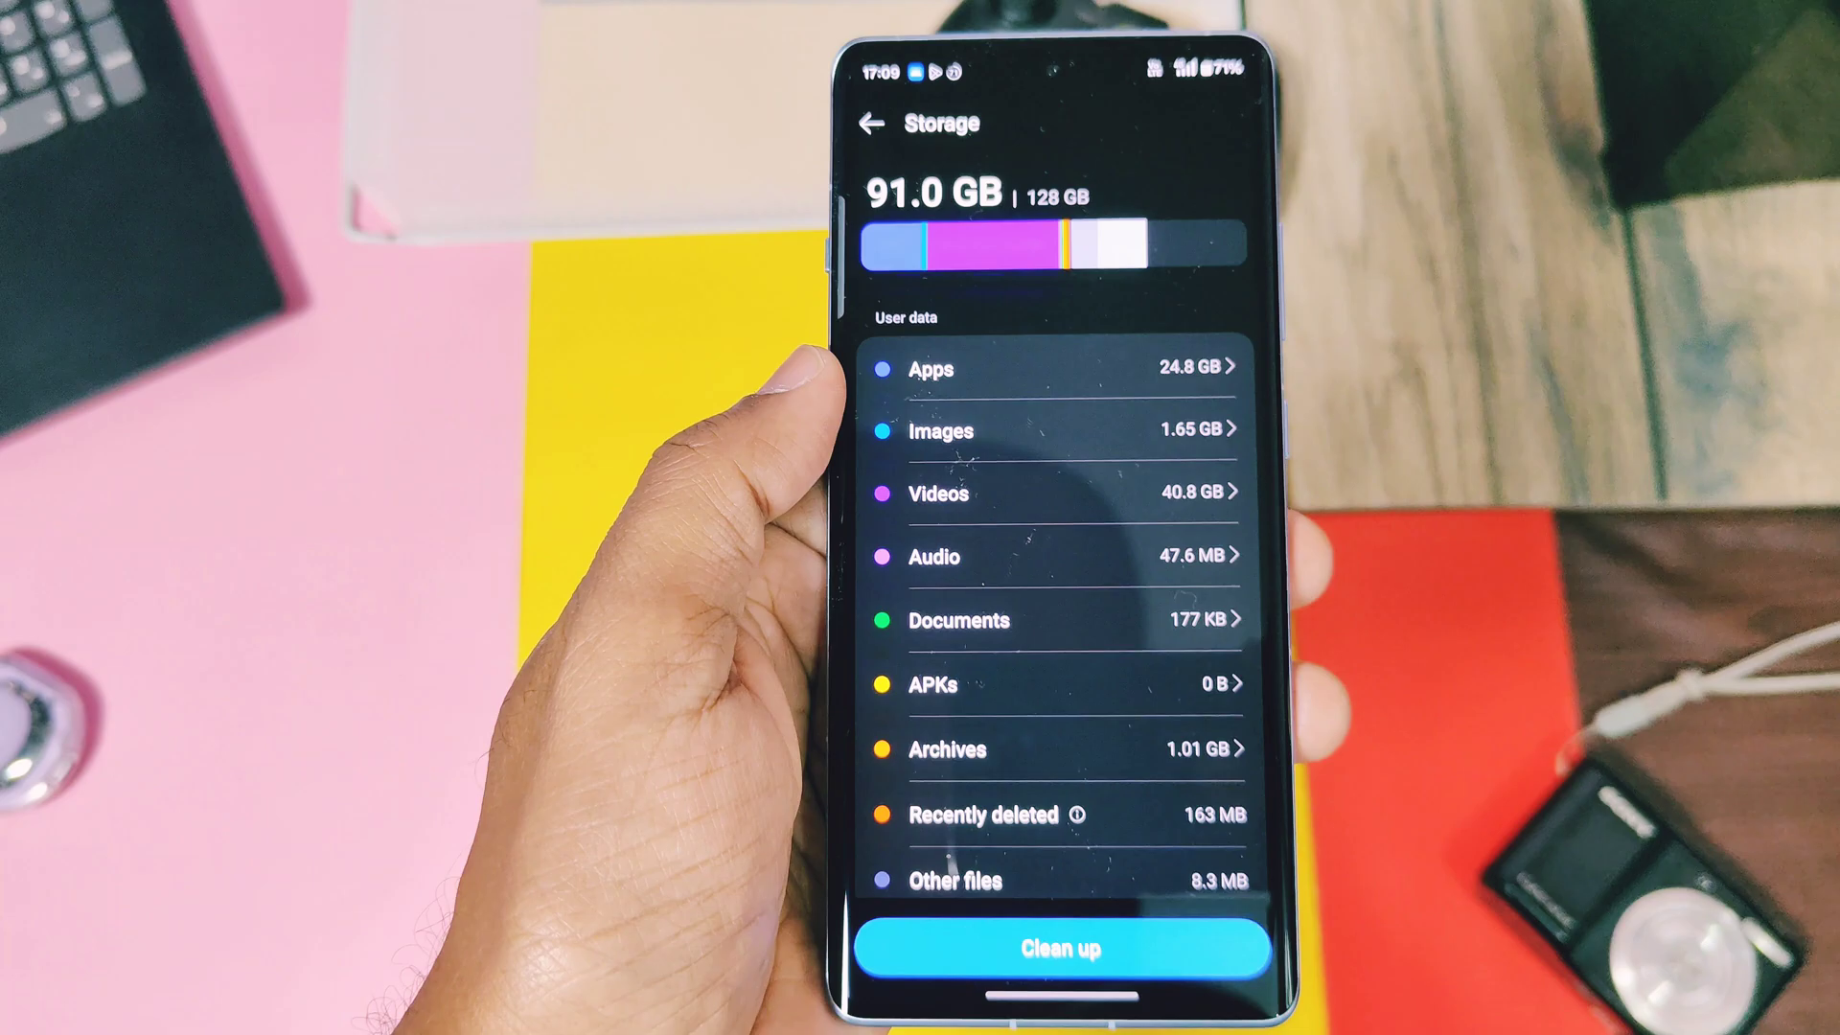
Step: Bring up the System Core page showing performance modes and CPU, storage and RAM usage
scroll("down", 3)
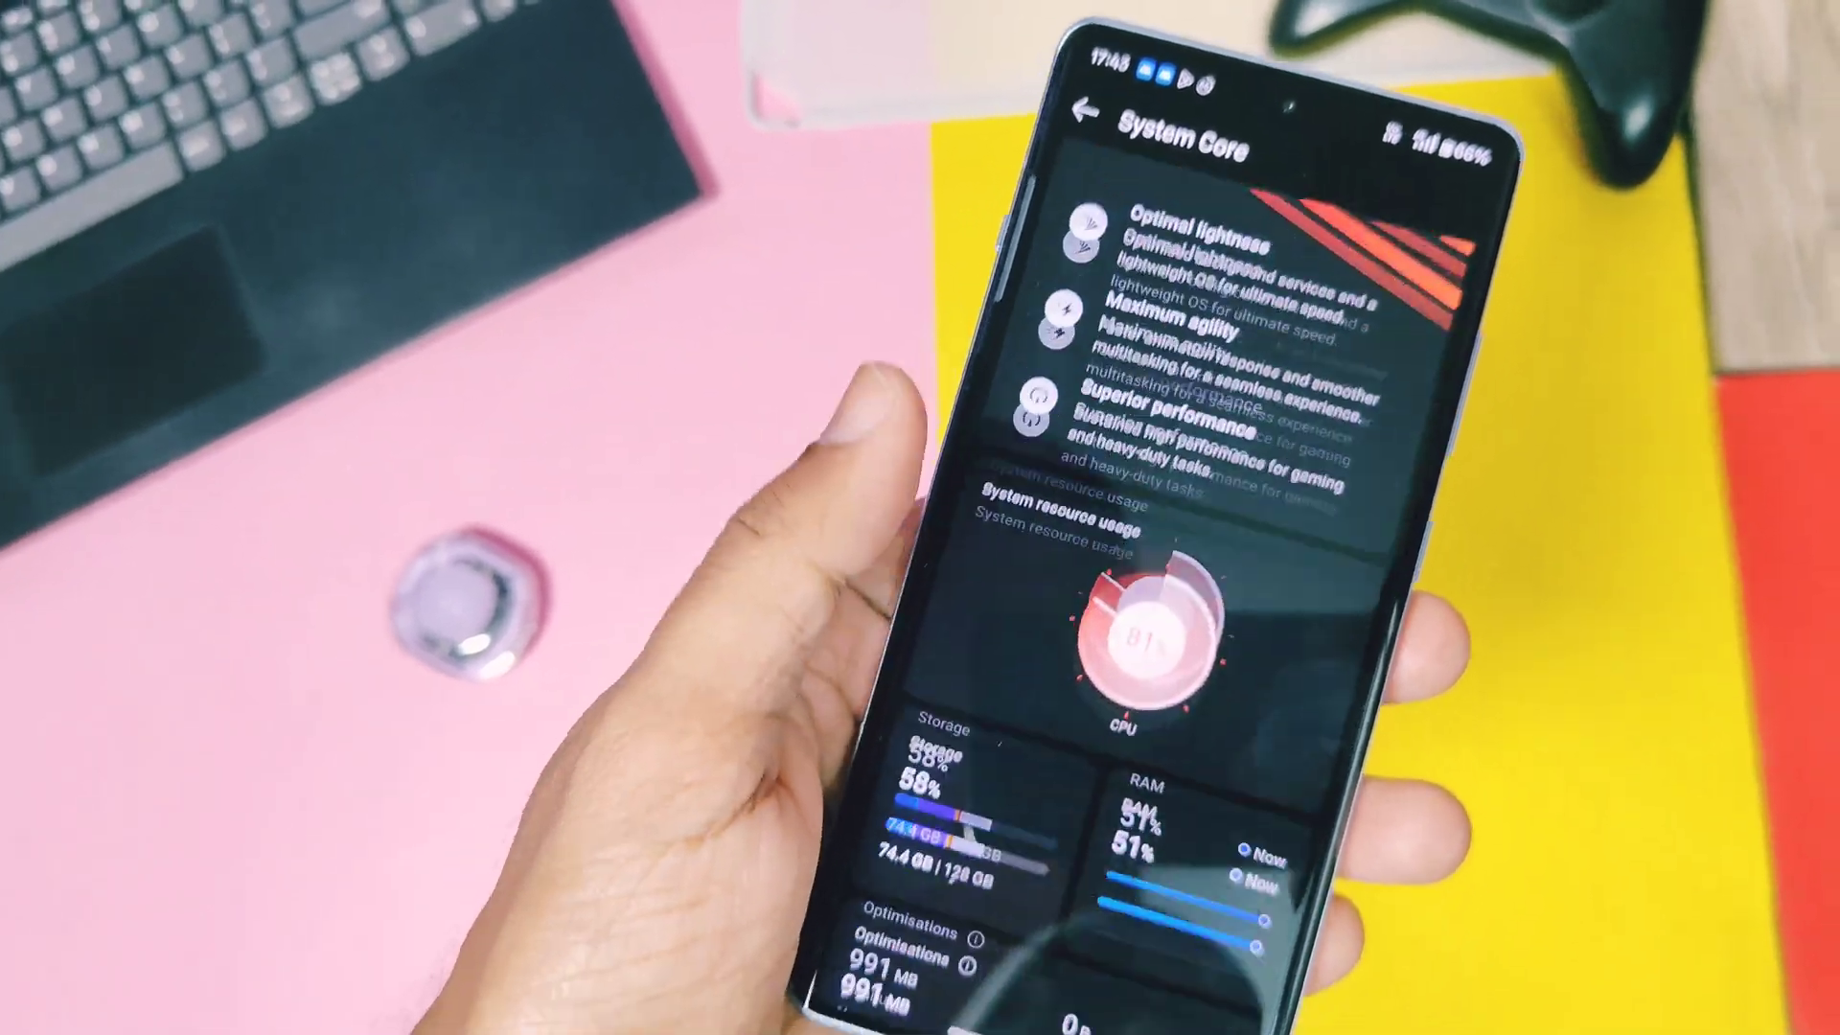
Step: Return to the main Settings list, from Security and privacy down to Help & feedback
scroll("down", 3)
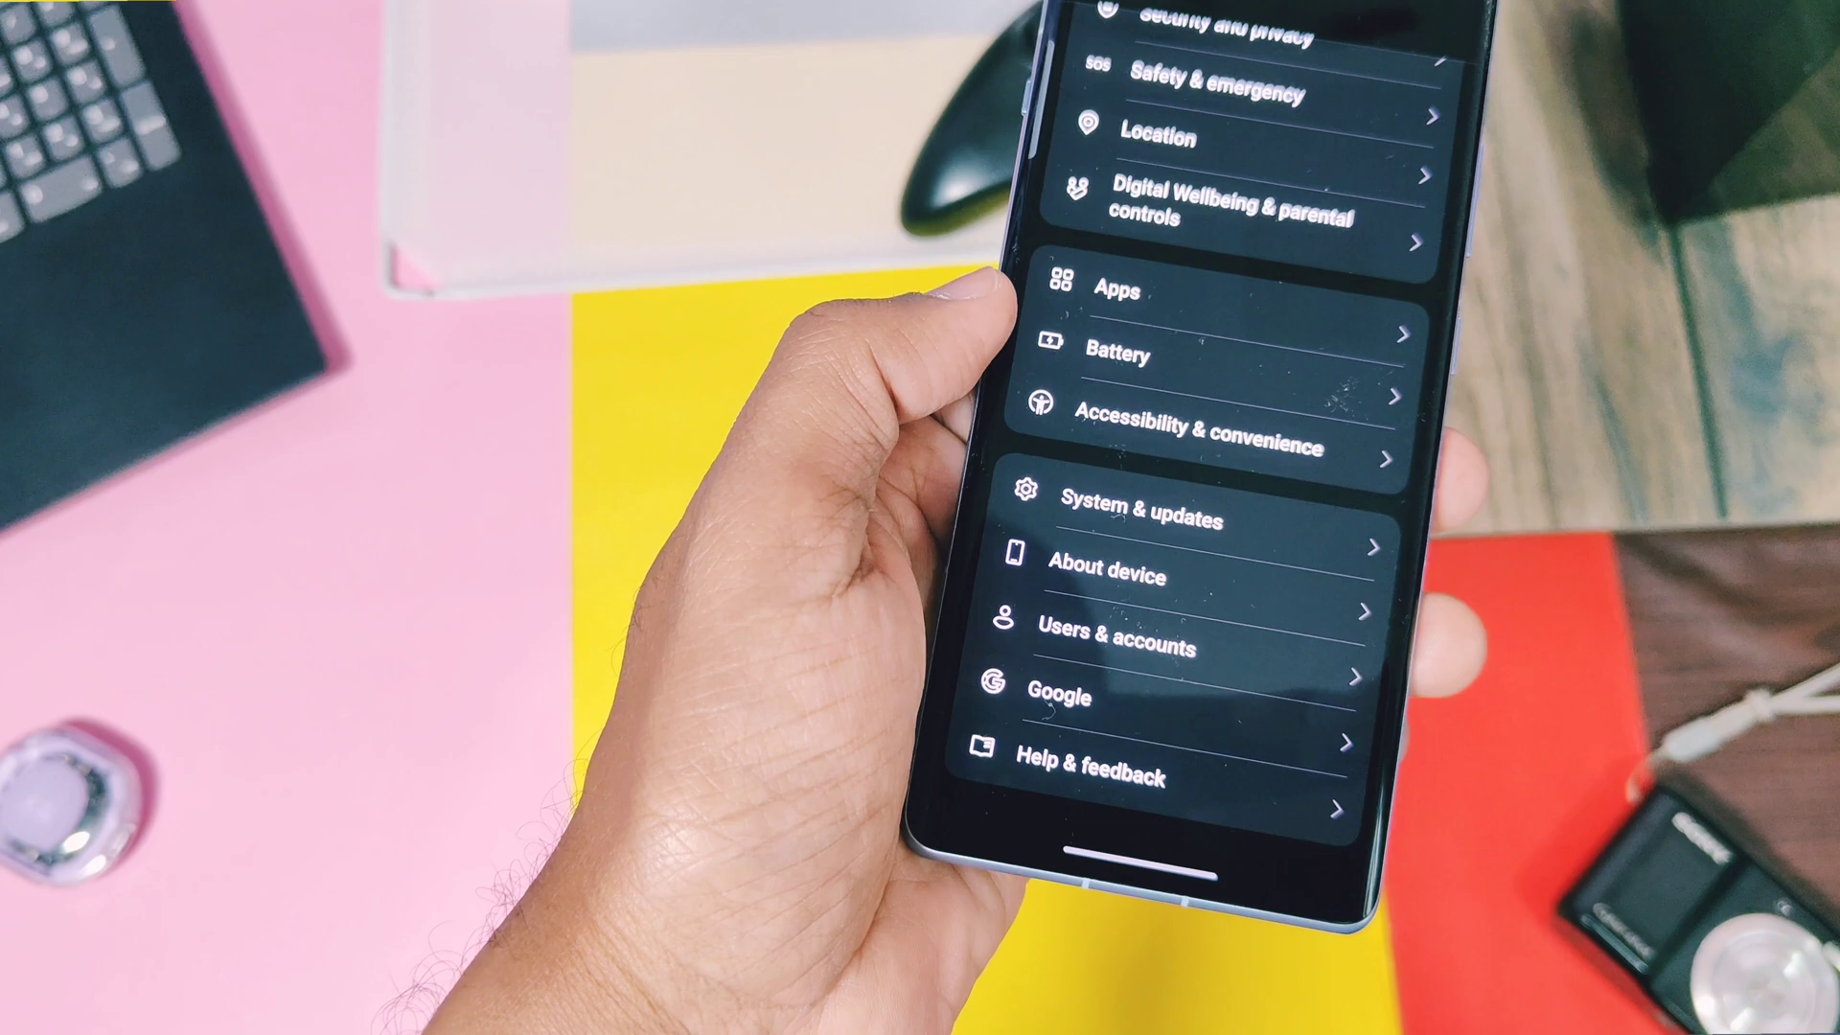
Step: Open Clean up's Safe to Clean list with 991 MB of app cache ticked
left_click(1115, 573)
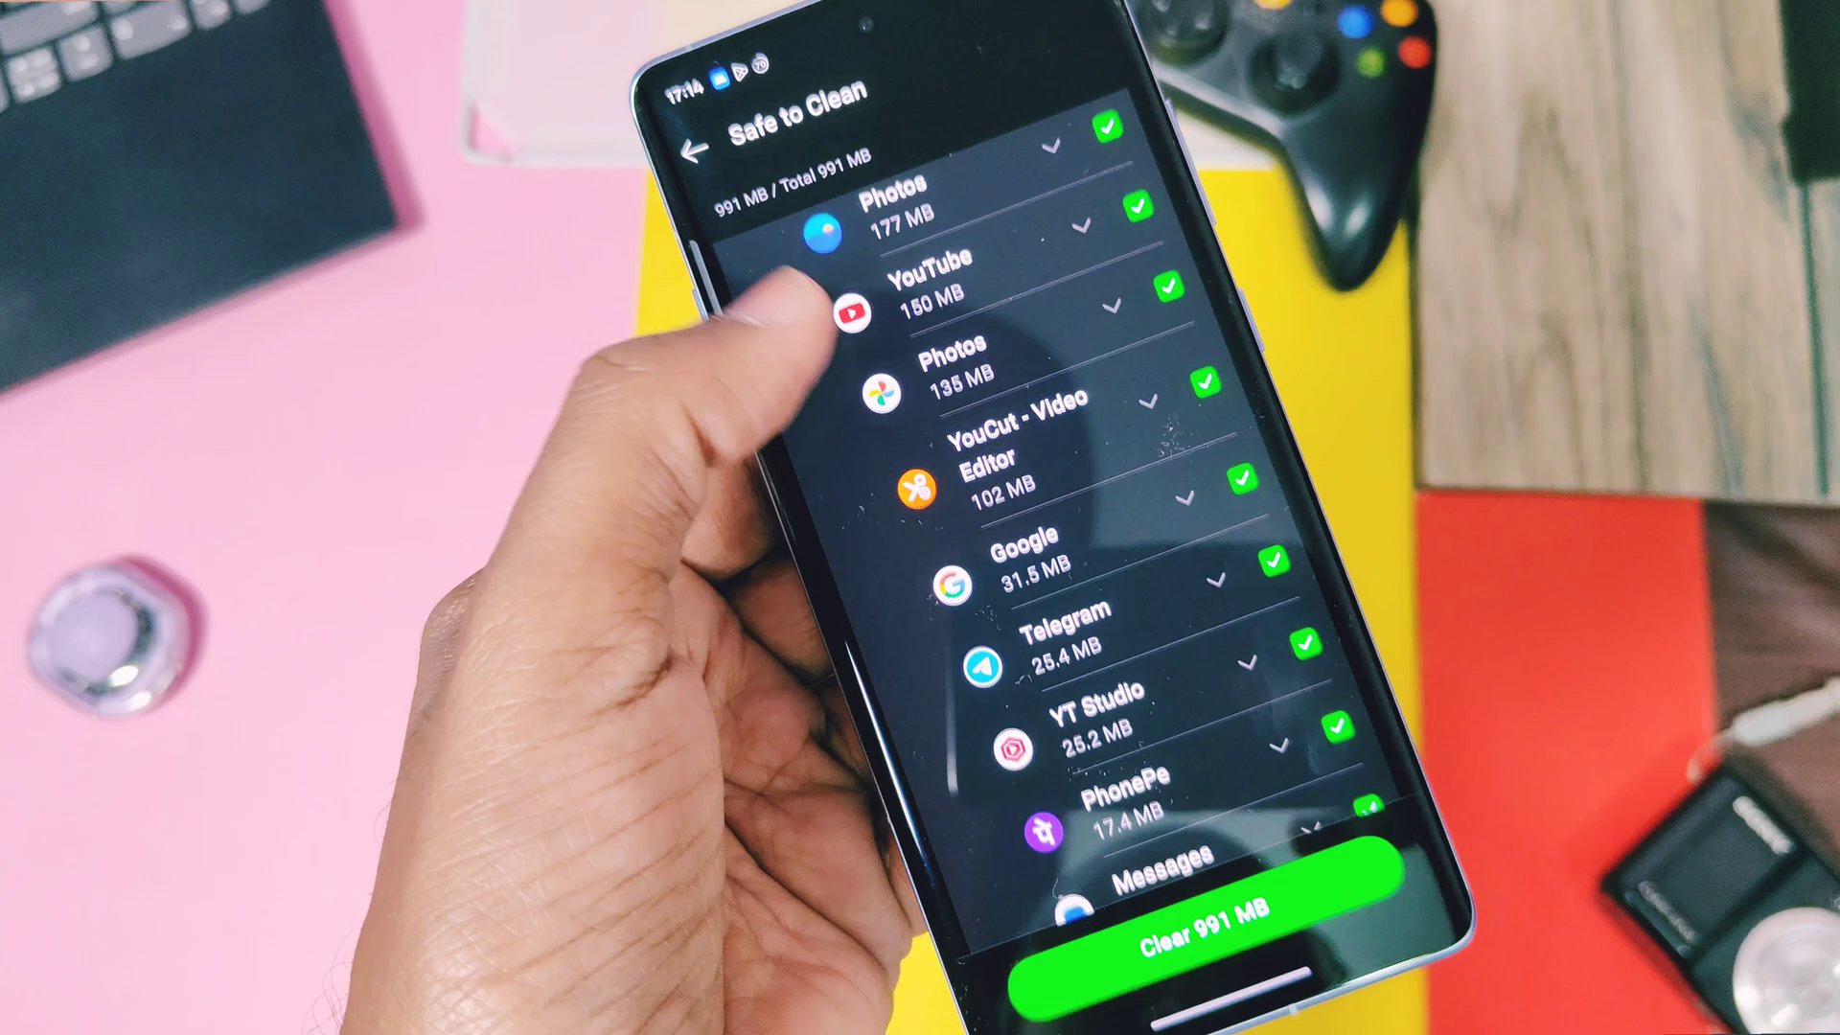
Step: Exit Settings to the phone's alphabetical app drawer
scroll("down", 3)
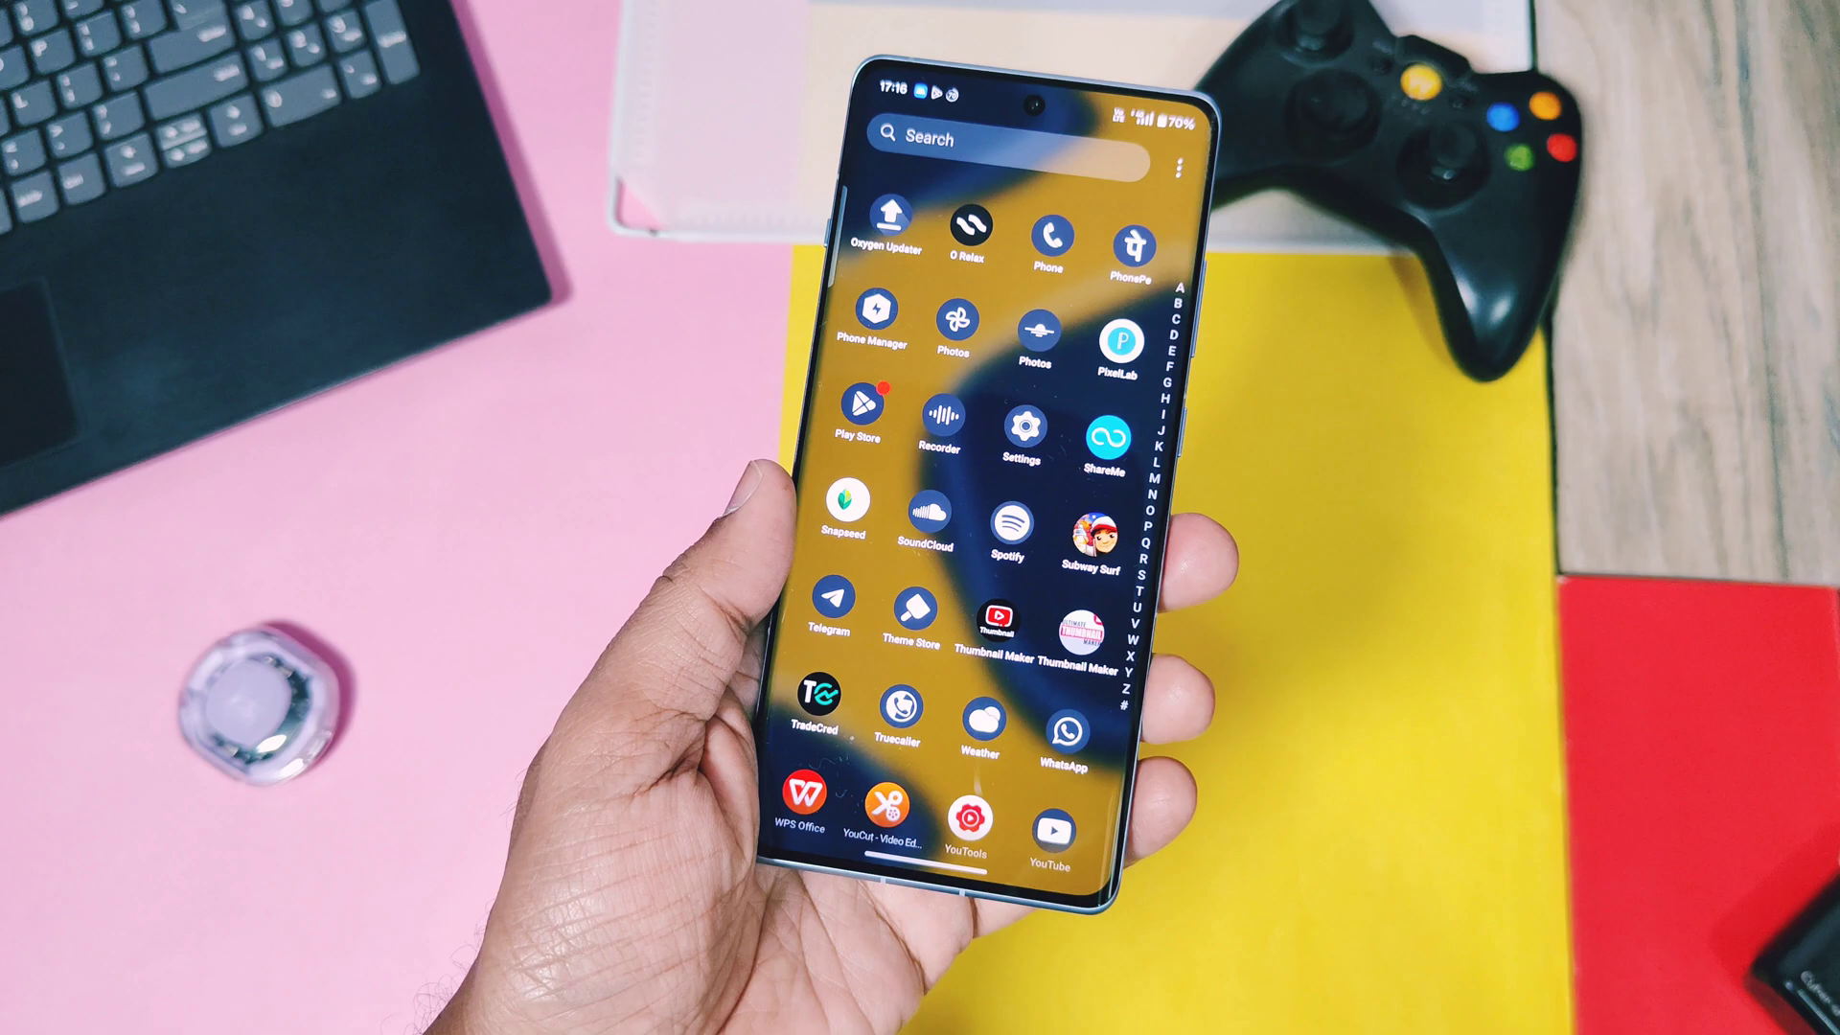
Step: Reopen Settings and open App lossless compression, which offers 92.5 MB of savings
left_click(1023, 423)
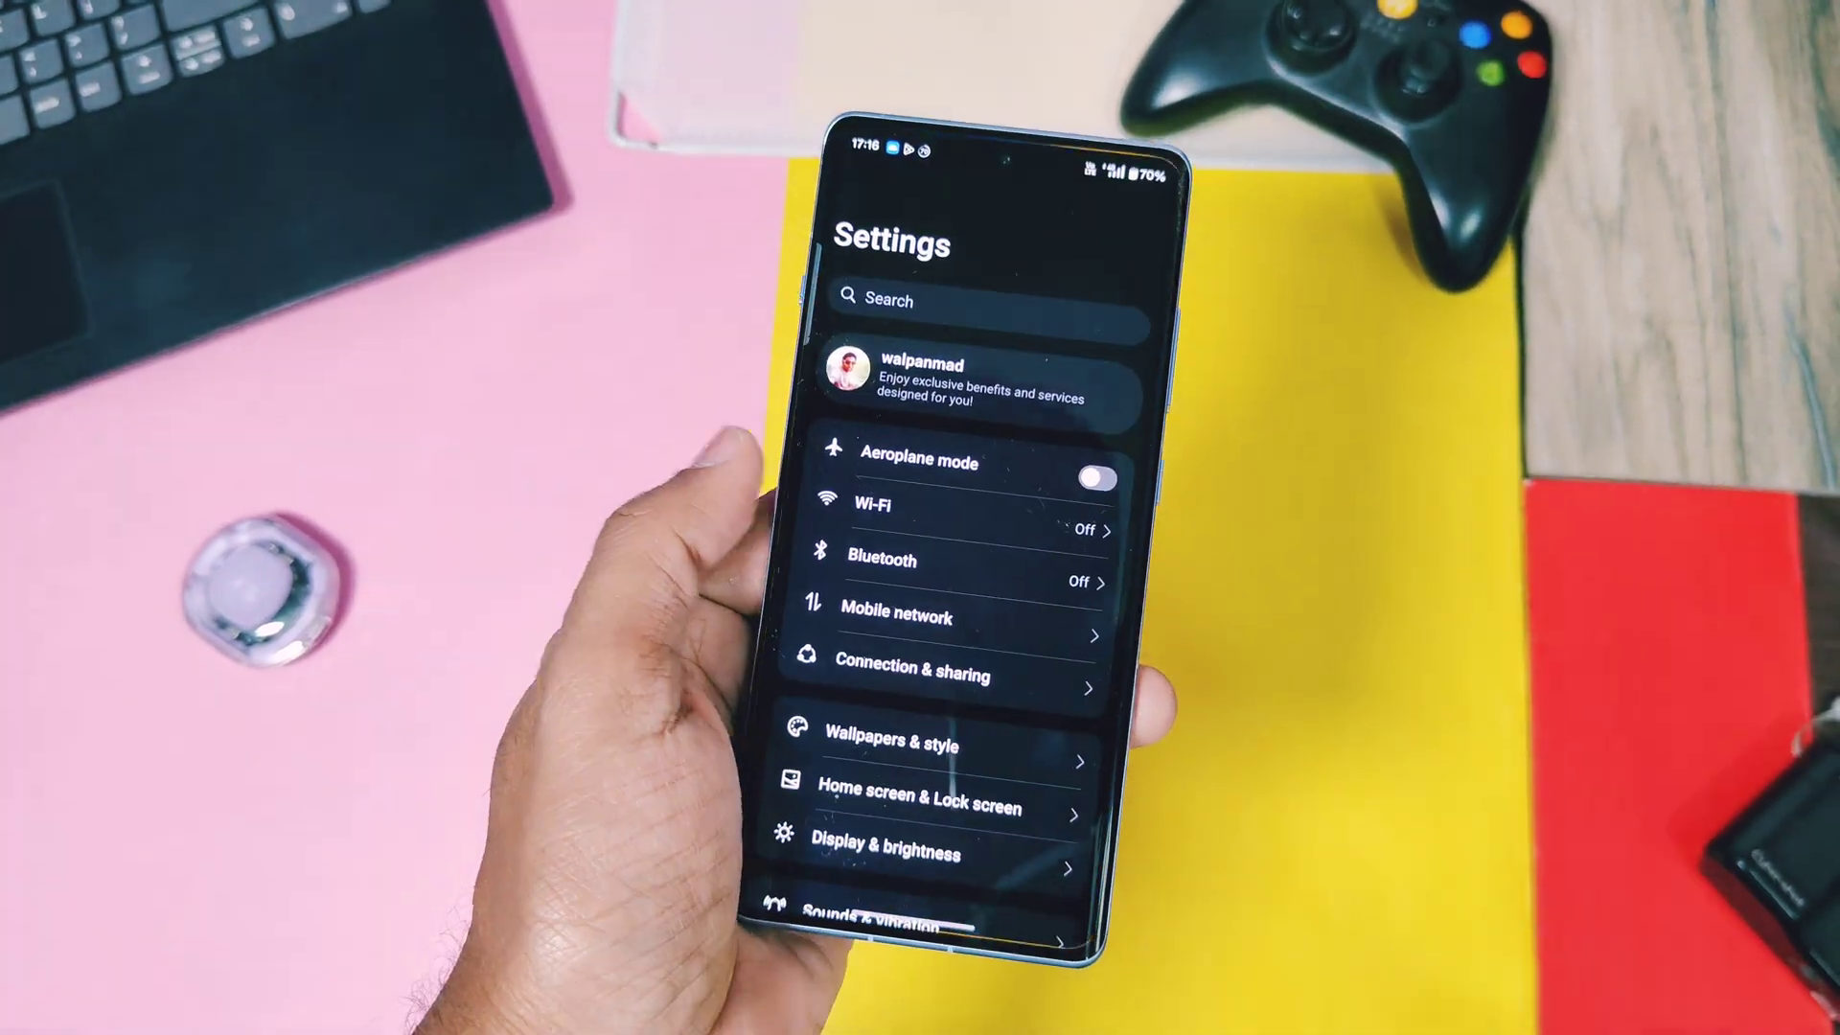
scroll("up", 3)
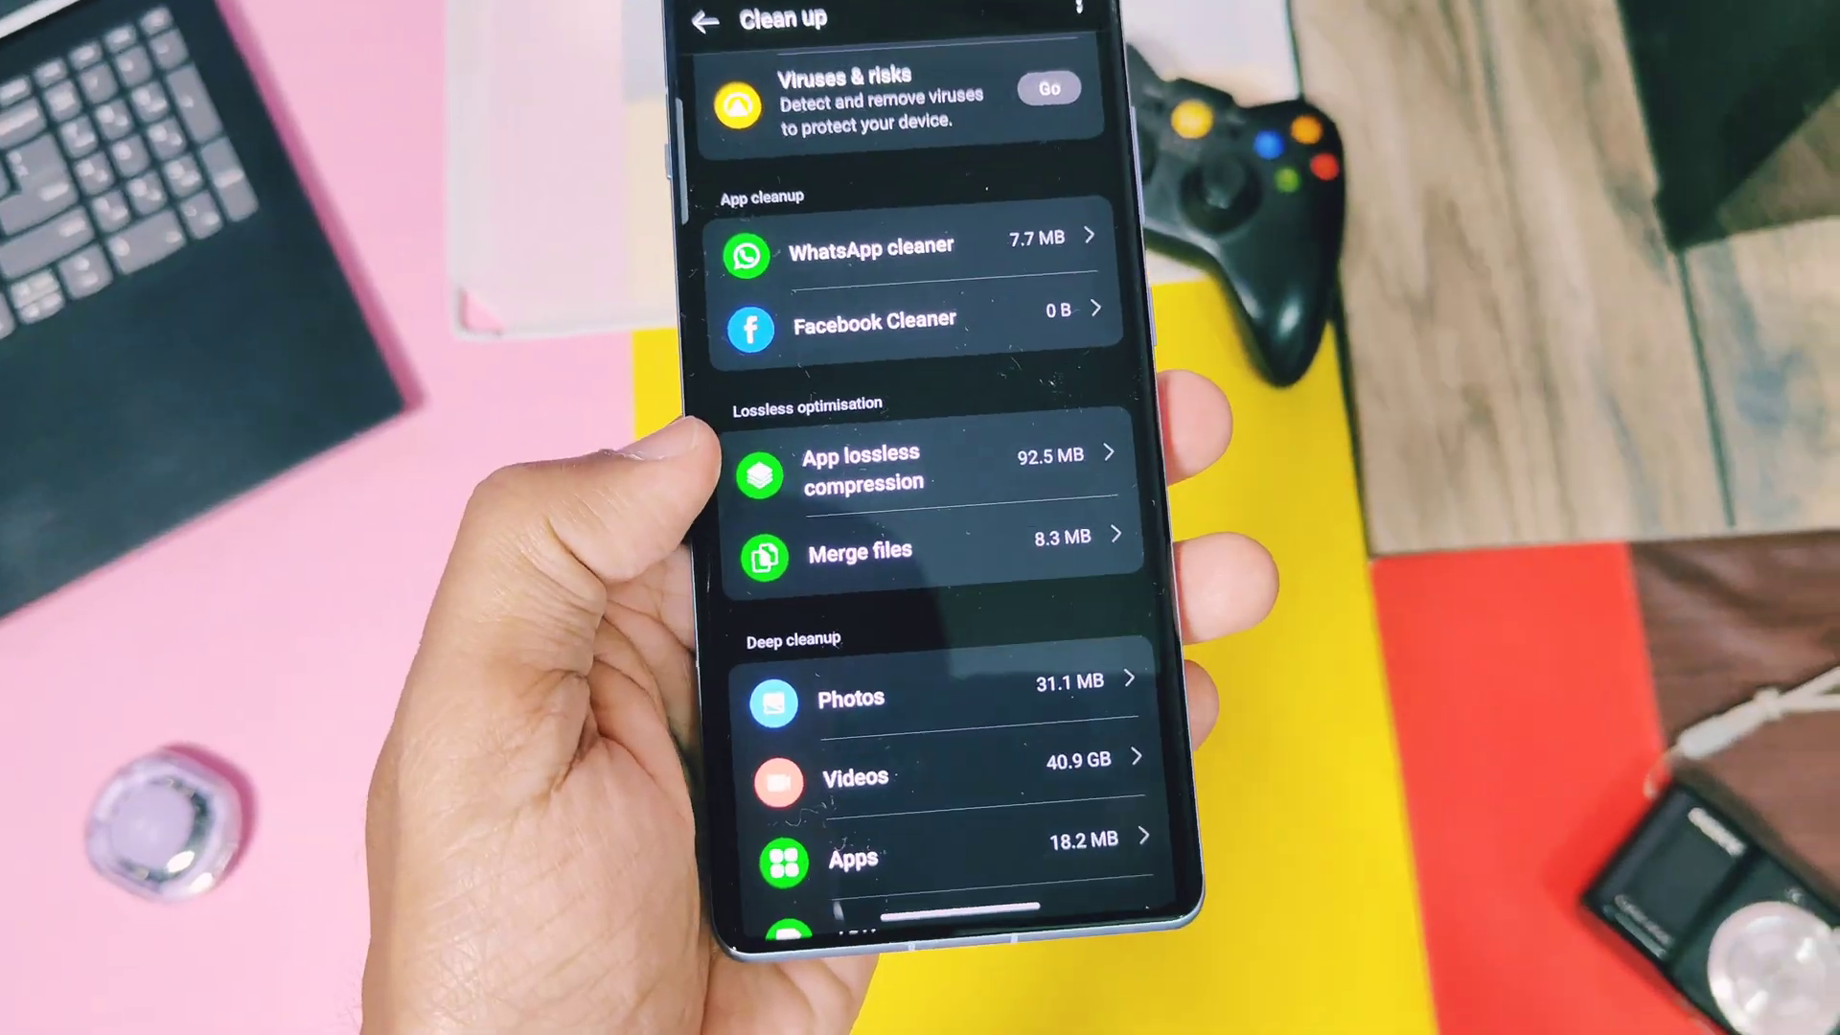
left_click(915, 466)
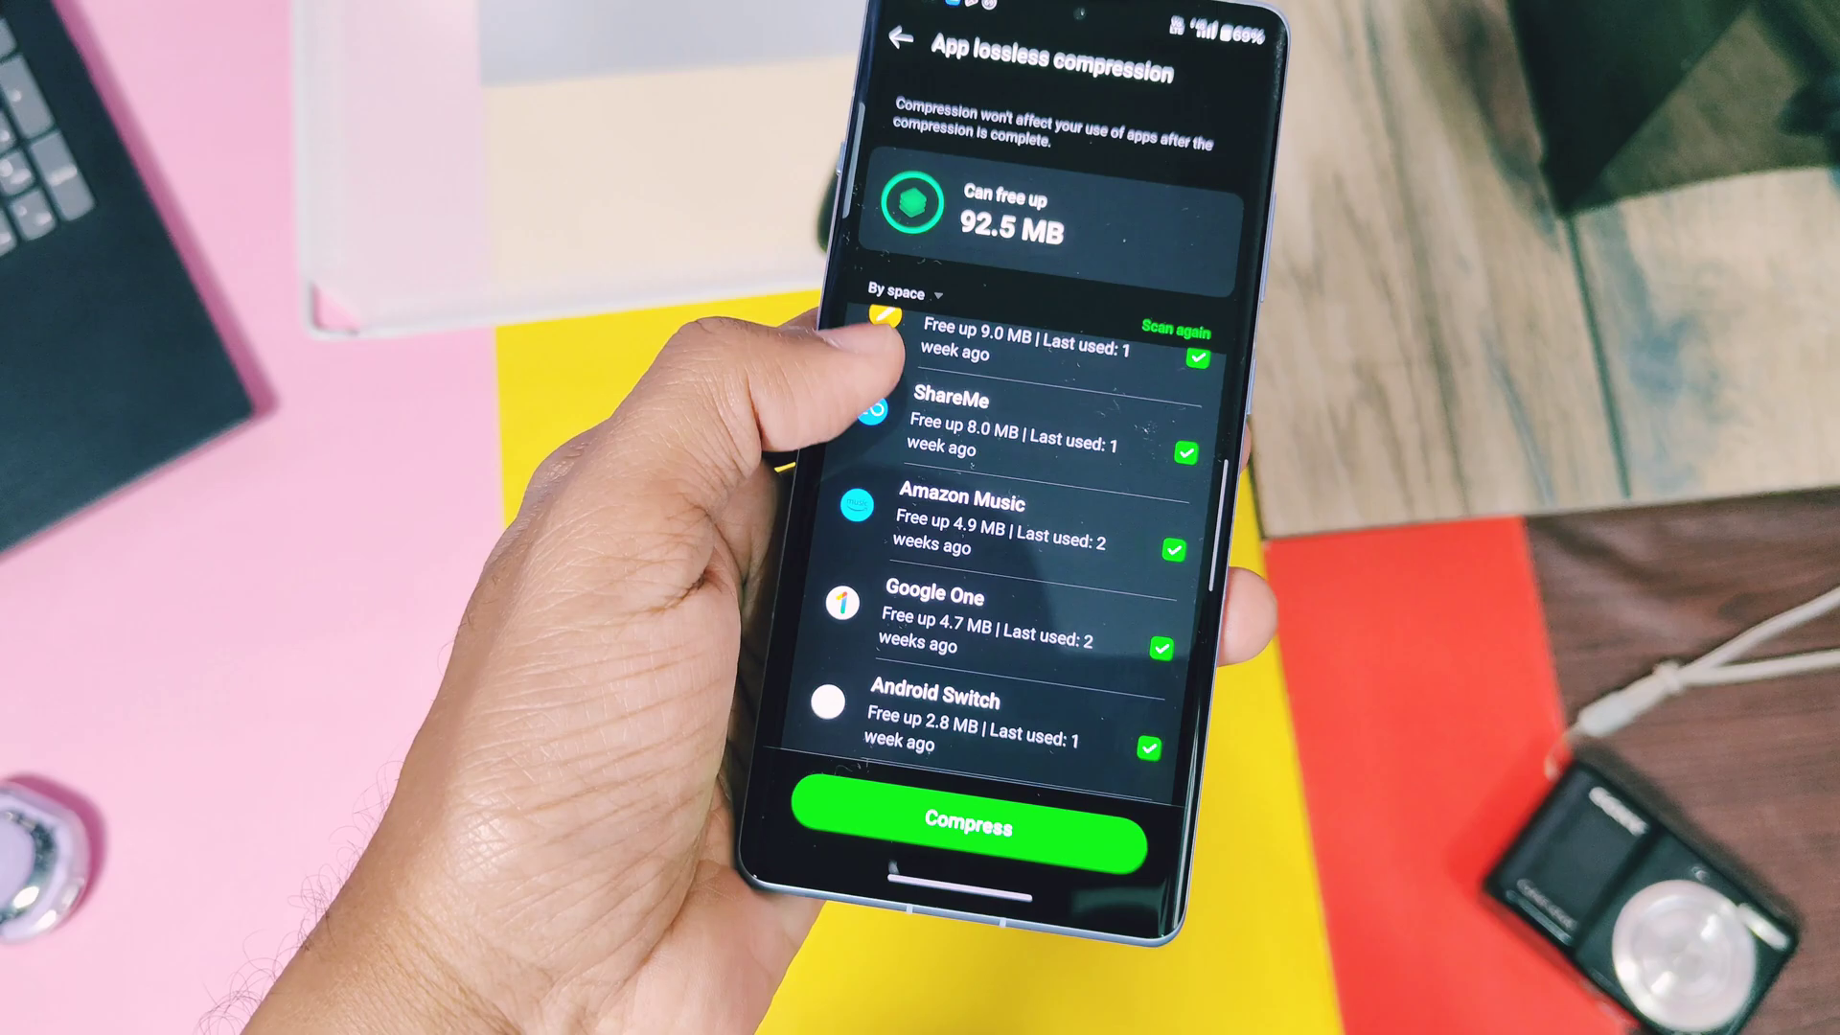
Step: Compress the ticked apps so App lossless compression and Merge files read 0 B
scroll("down", 3)
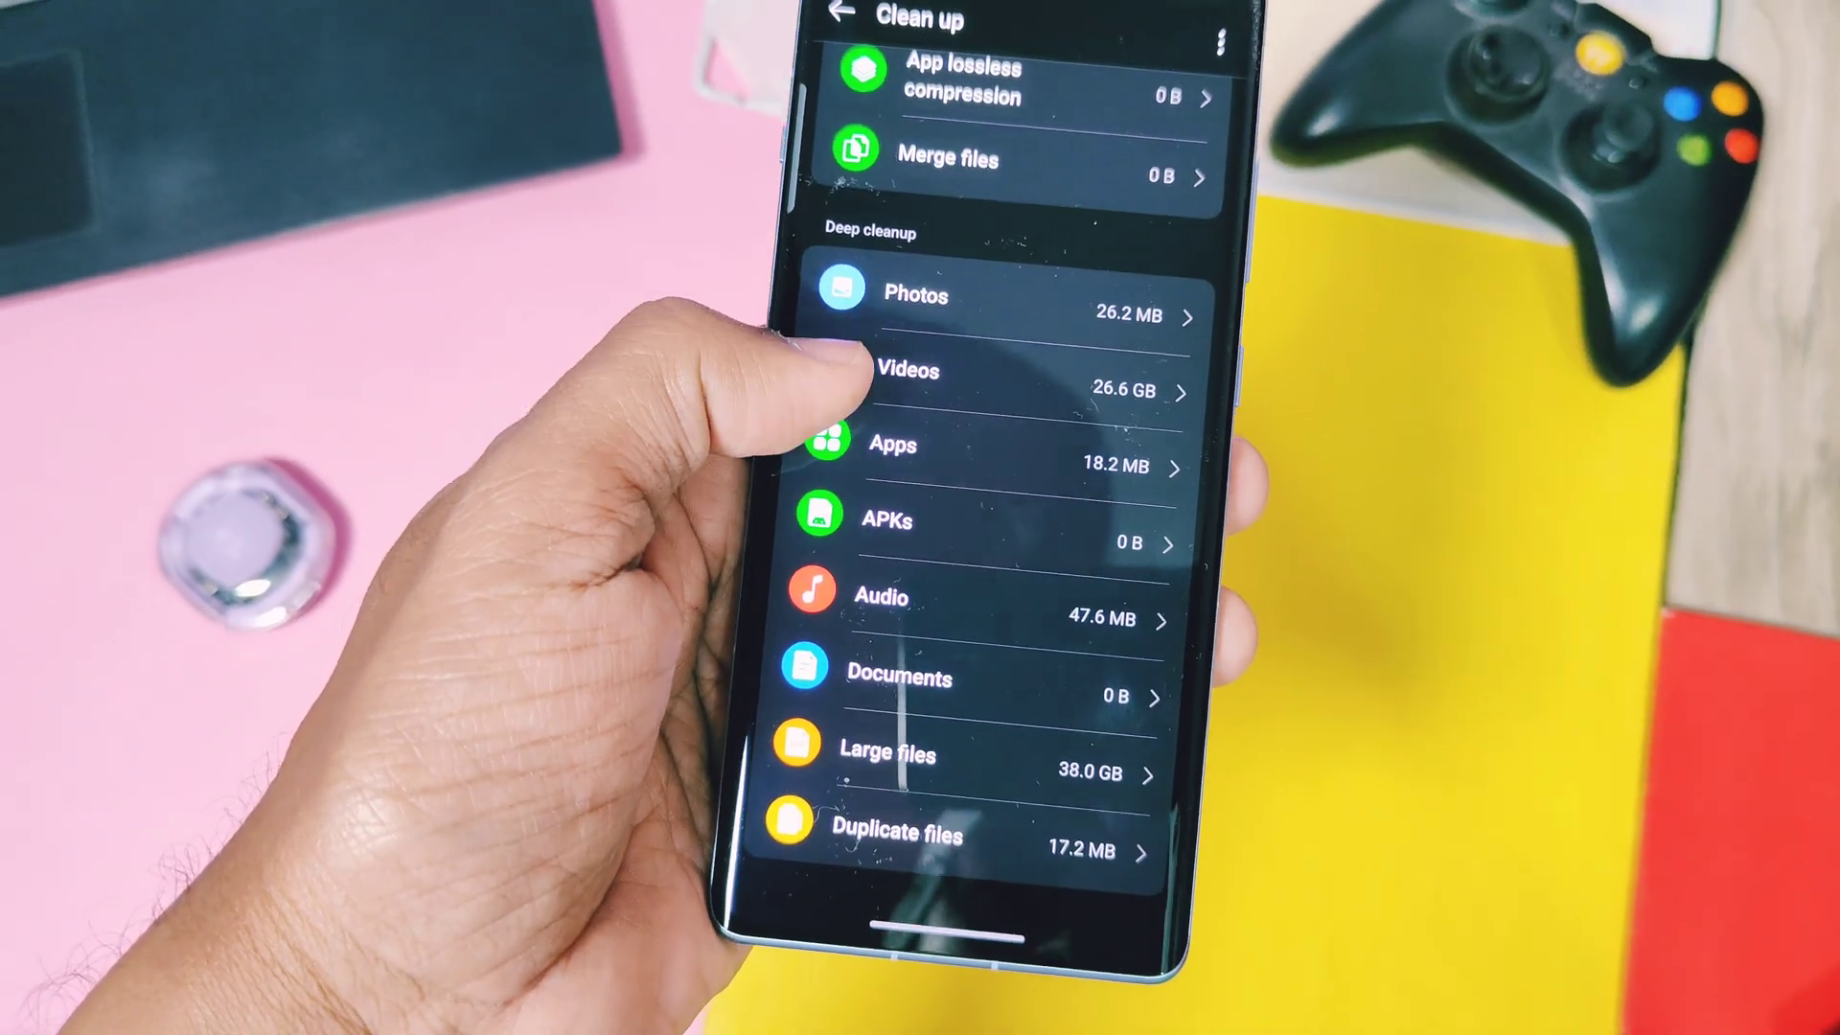
Step: Check the Videos deep cleanup category on the Clean up overview
left_click(892, 444)
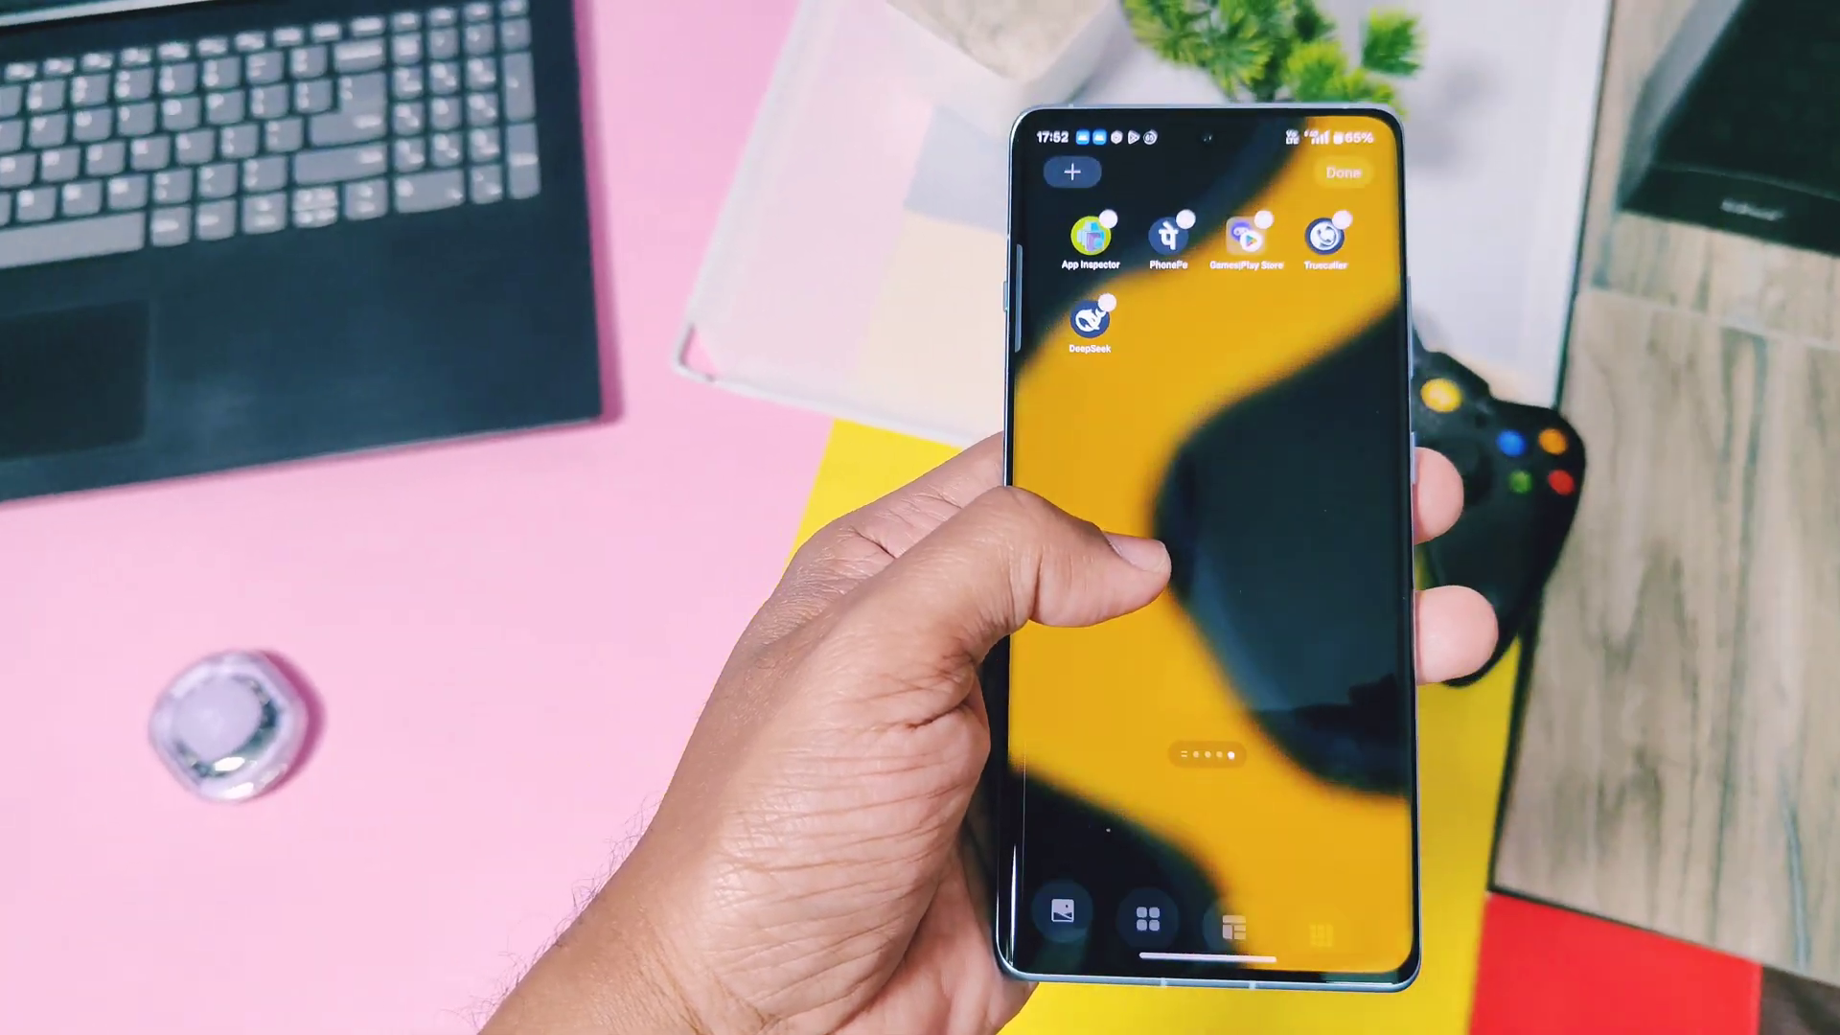
Step: Add the Optimal state and Storage cleaner widgets from the widget list
left_click(1069, 172)
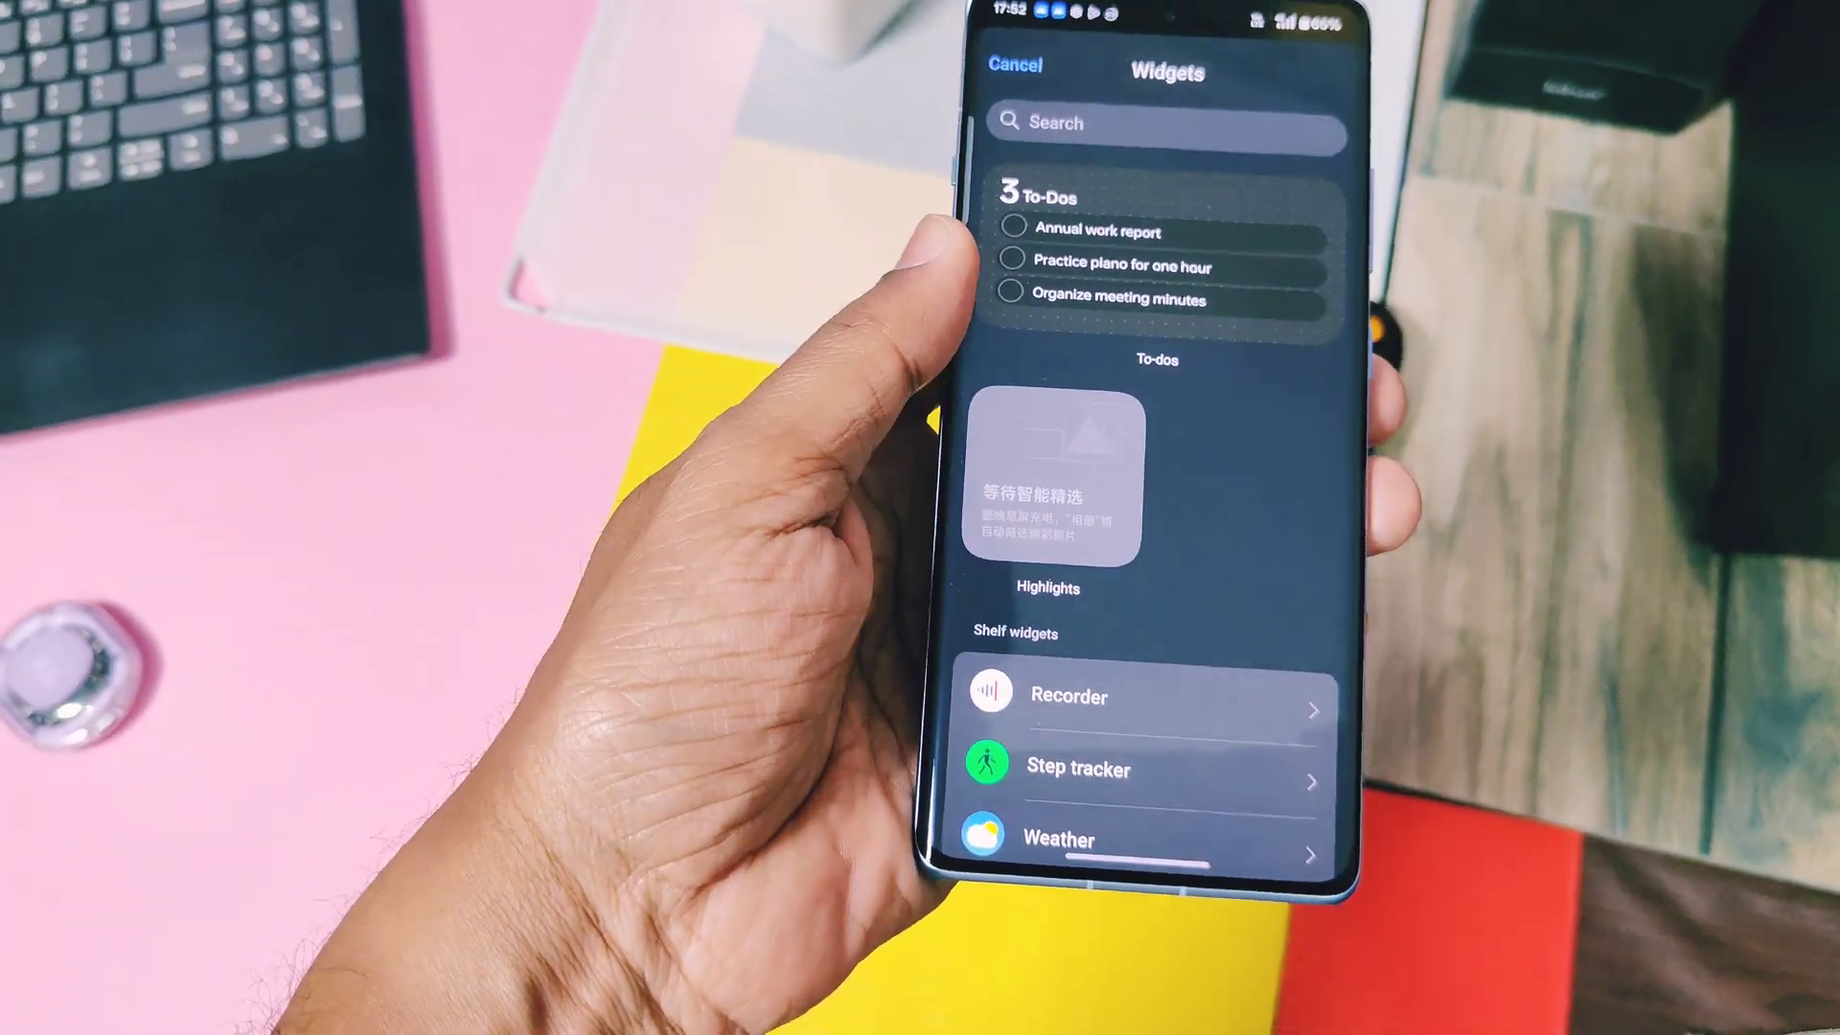
scroll("down", 3)
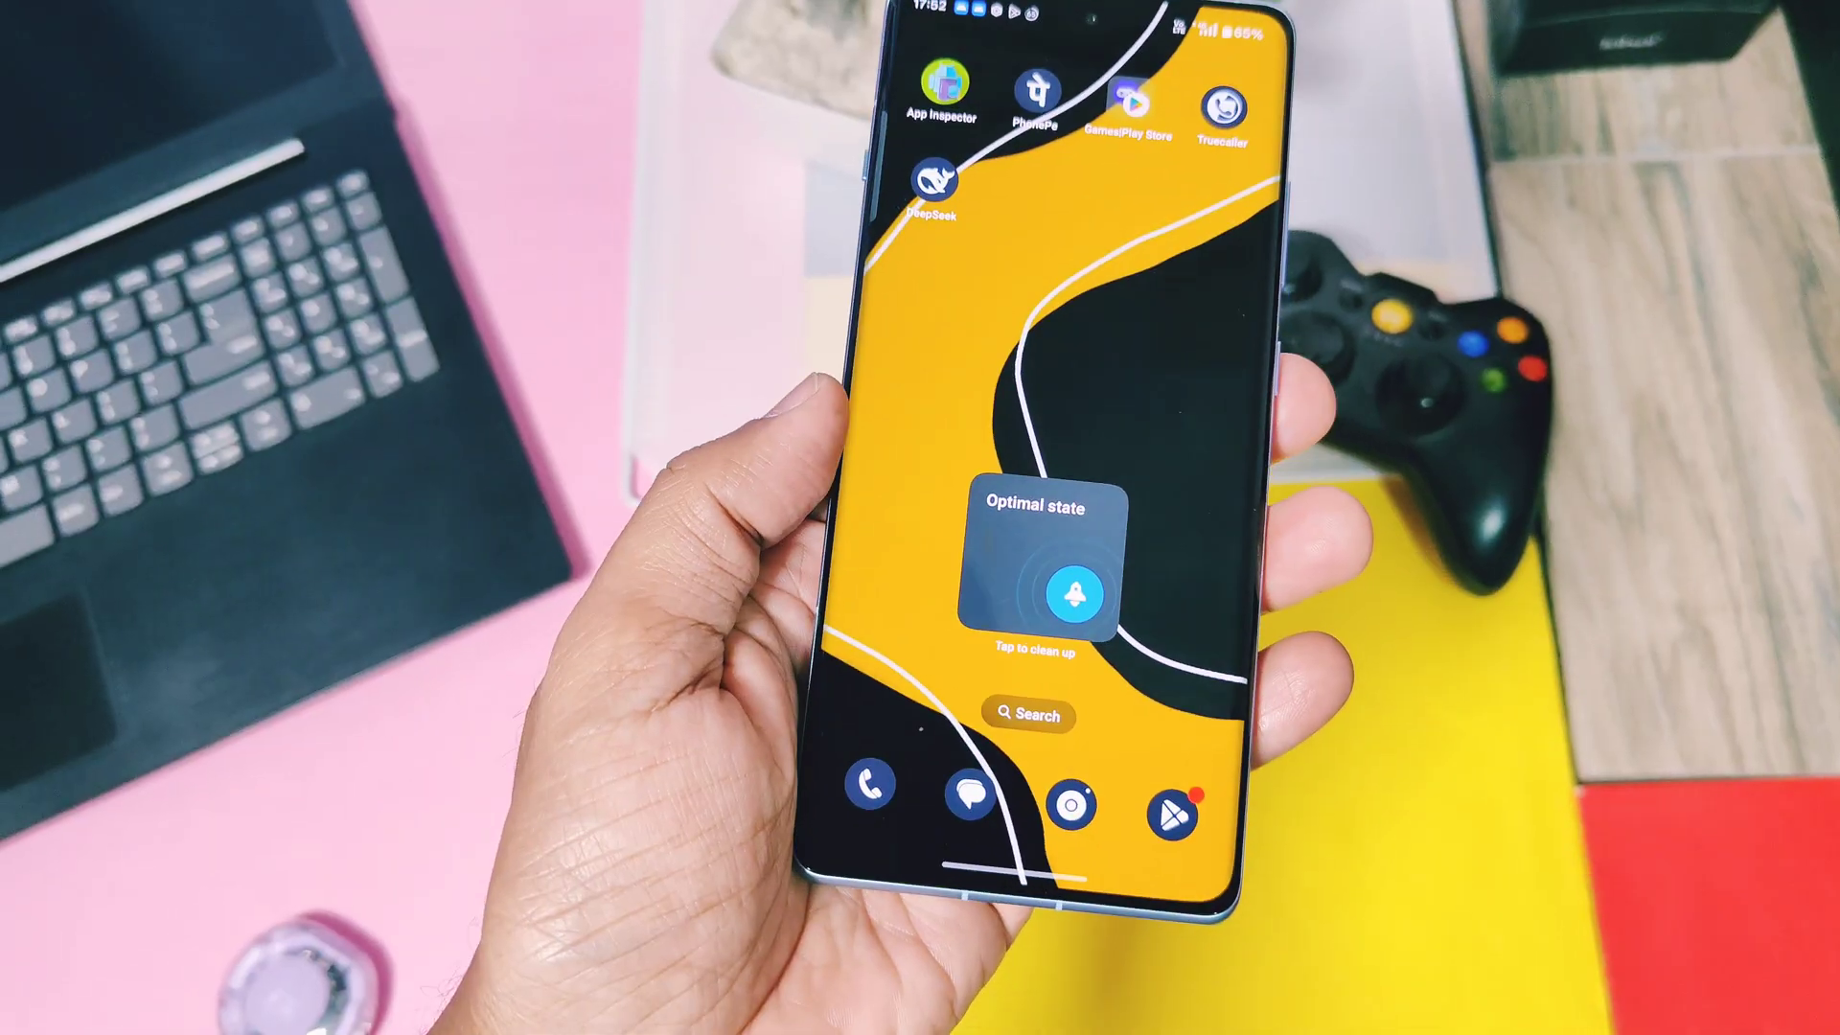
left_click(1066, 592)
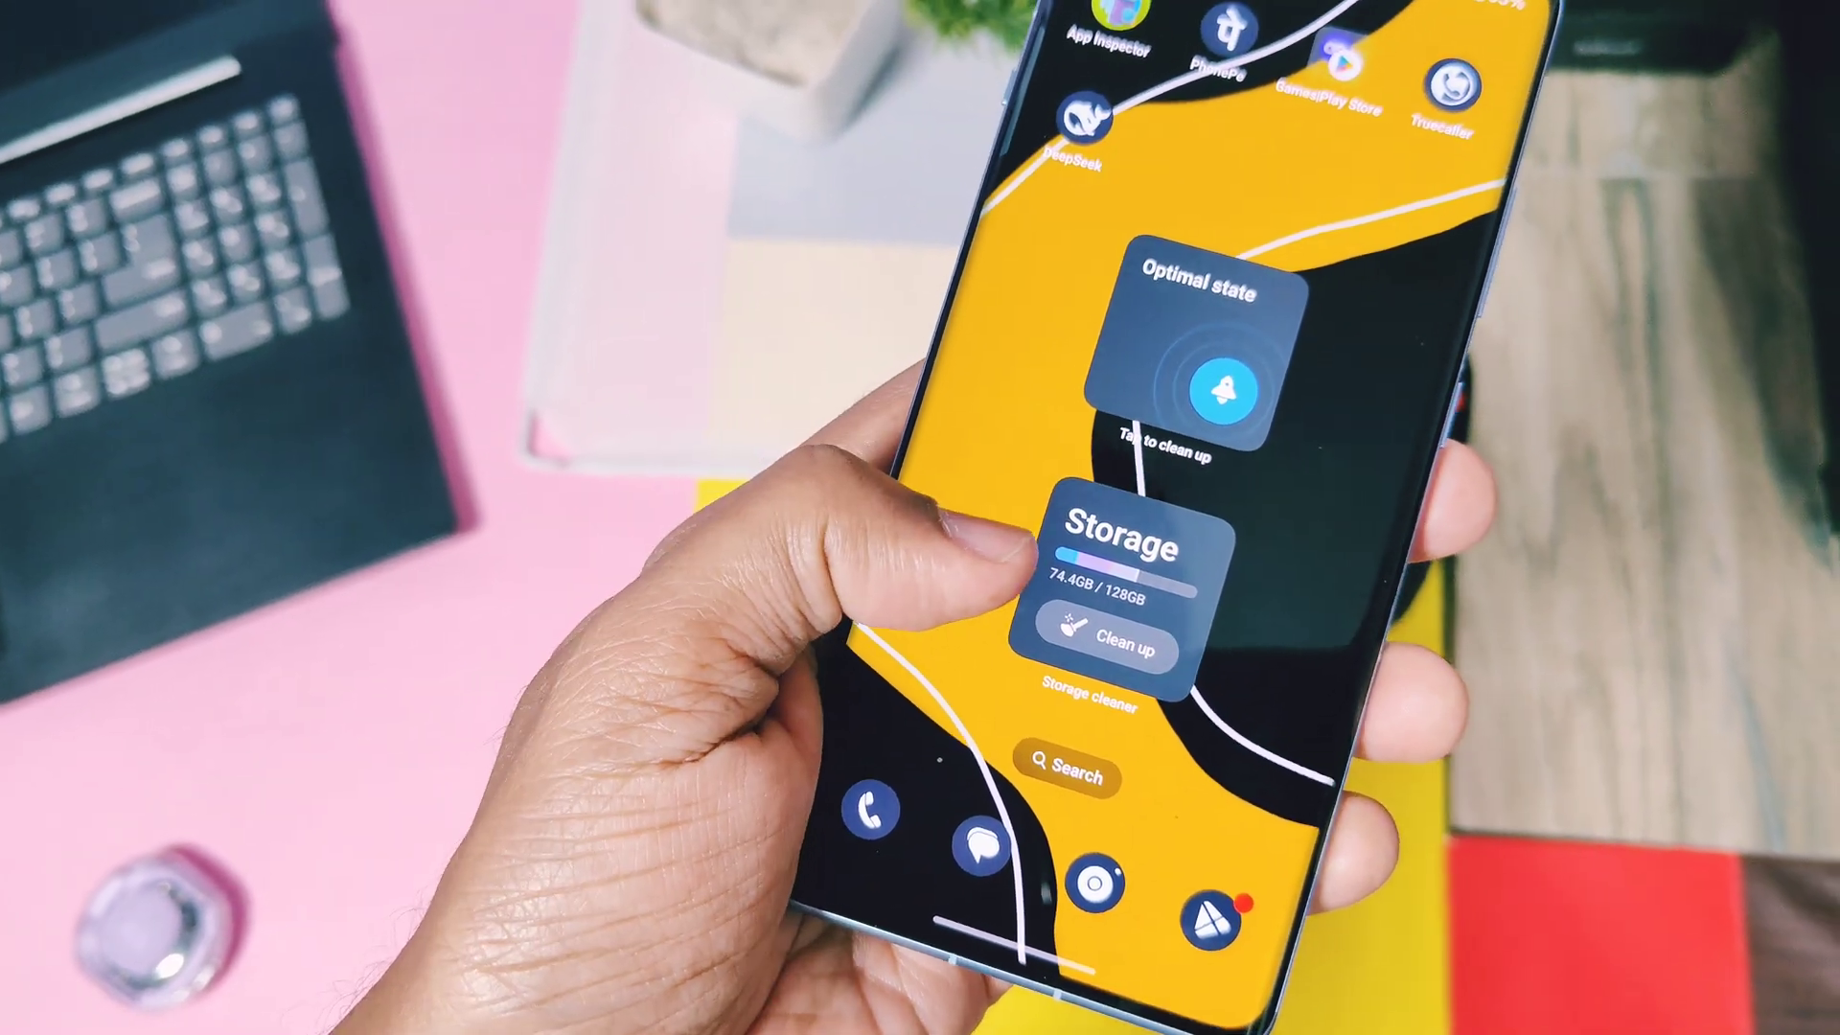
left_click(1132, 634)
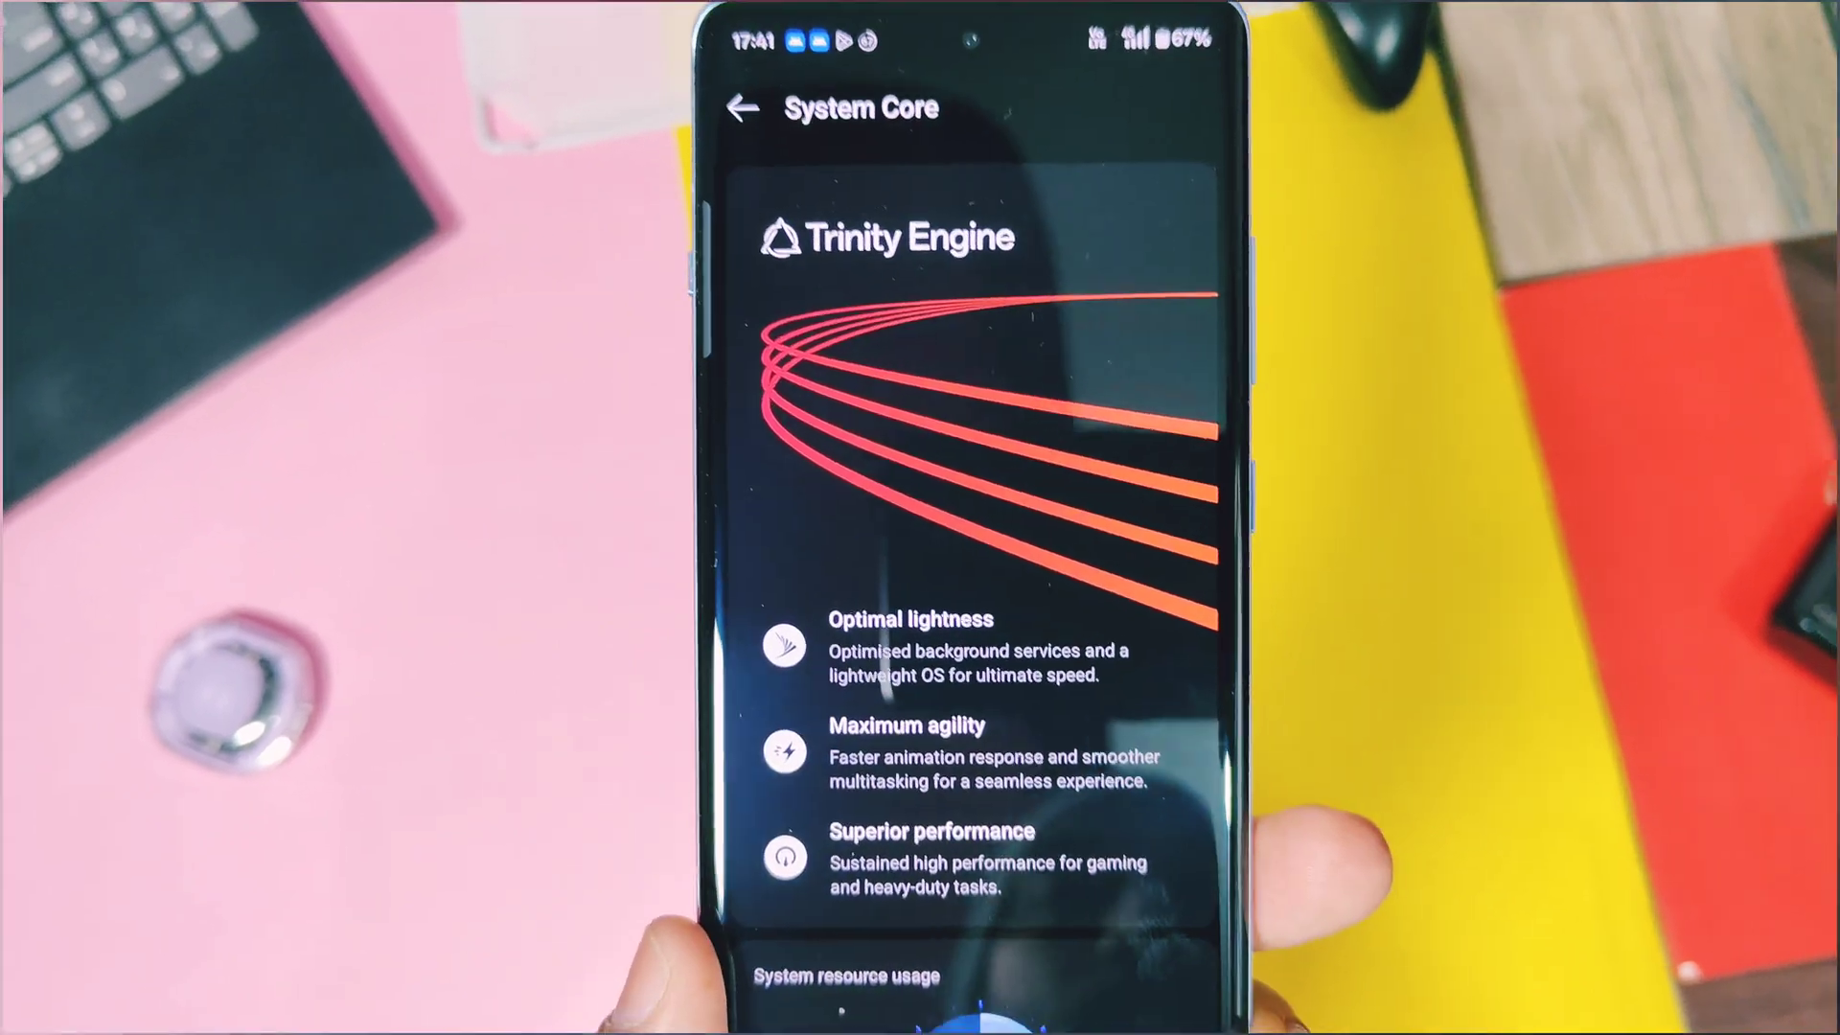
Step: Review the Trinity Engine, then view Deep cleanup showing Large files at 24.3 GB
scroll("down", 3)
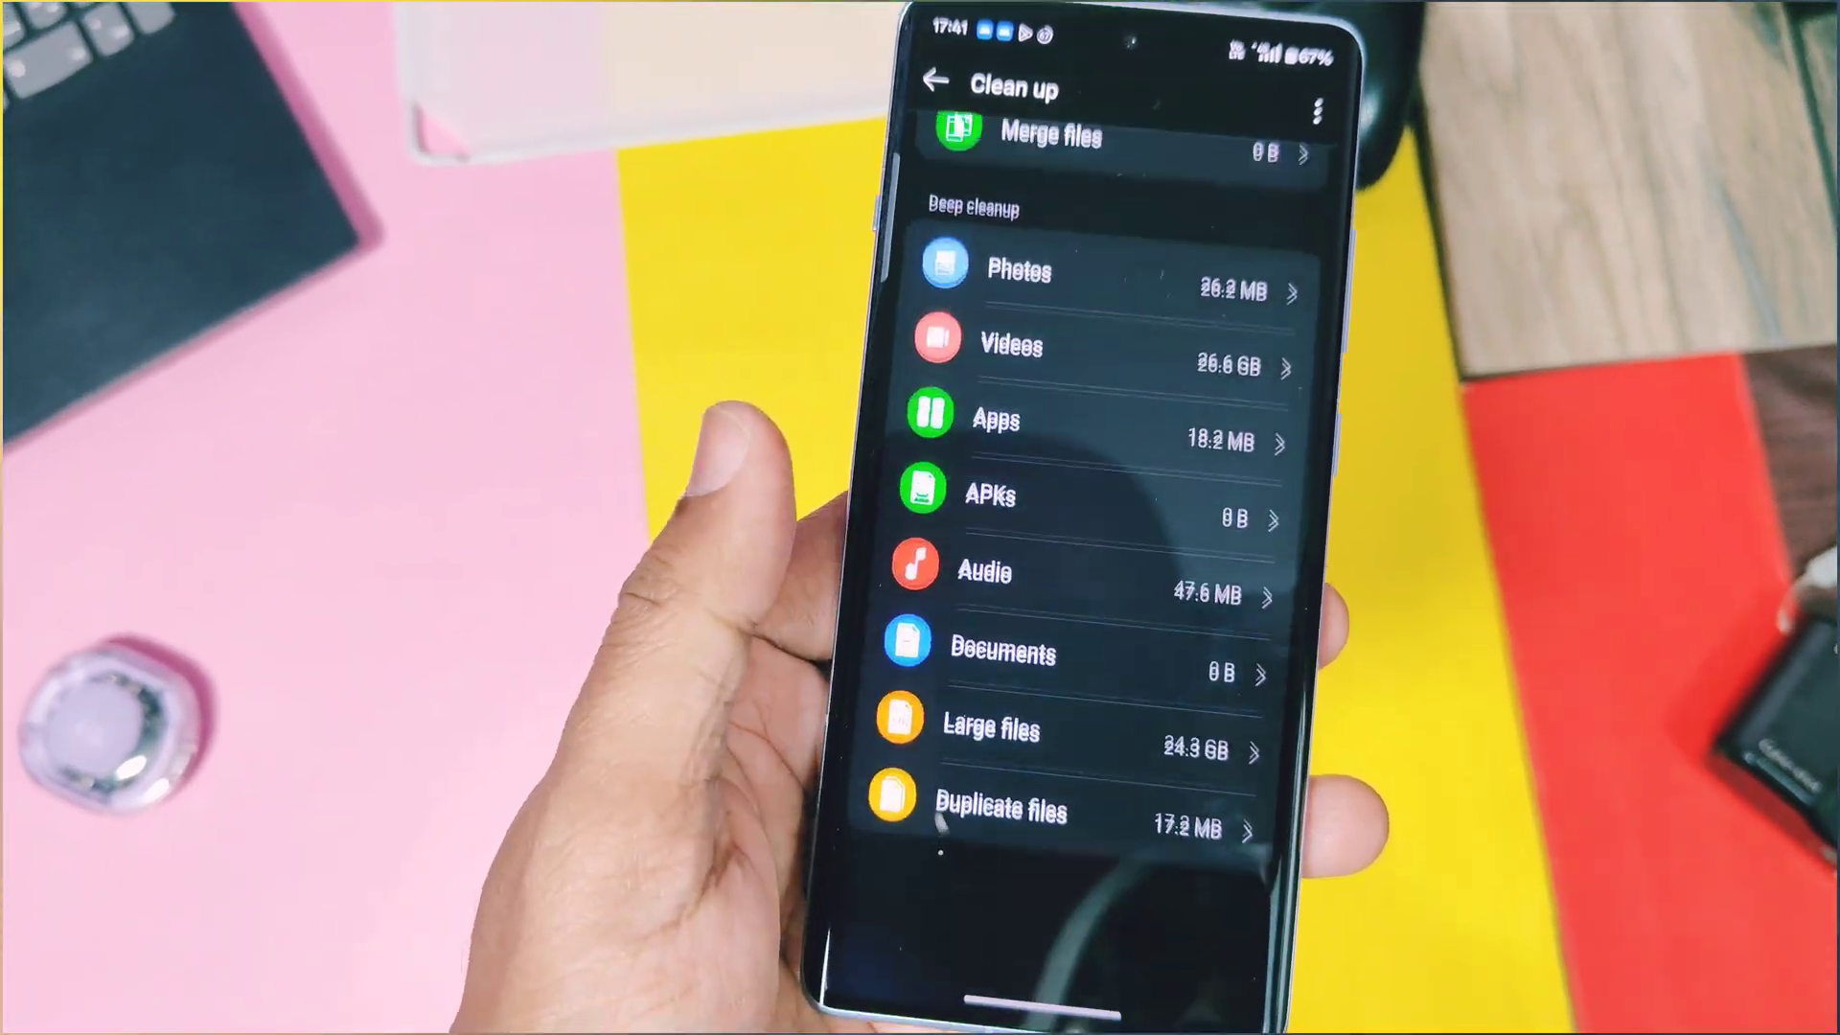
left_click(934, 84)
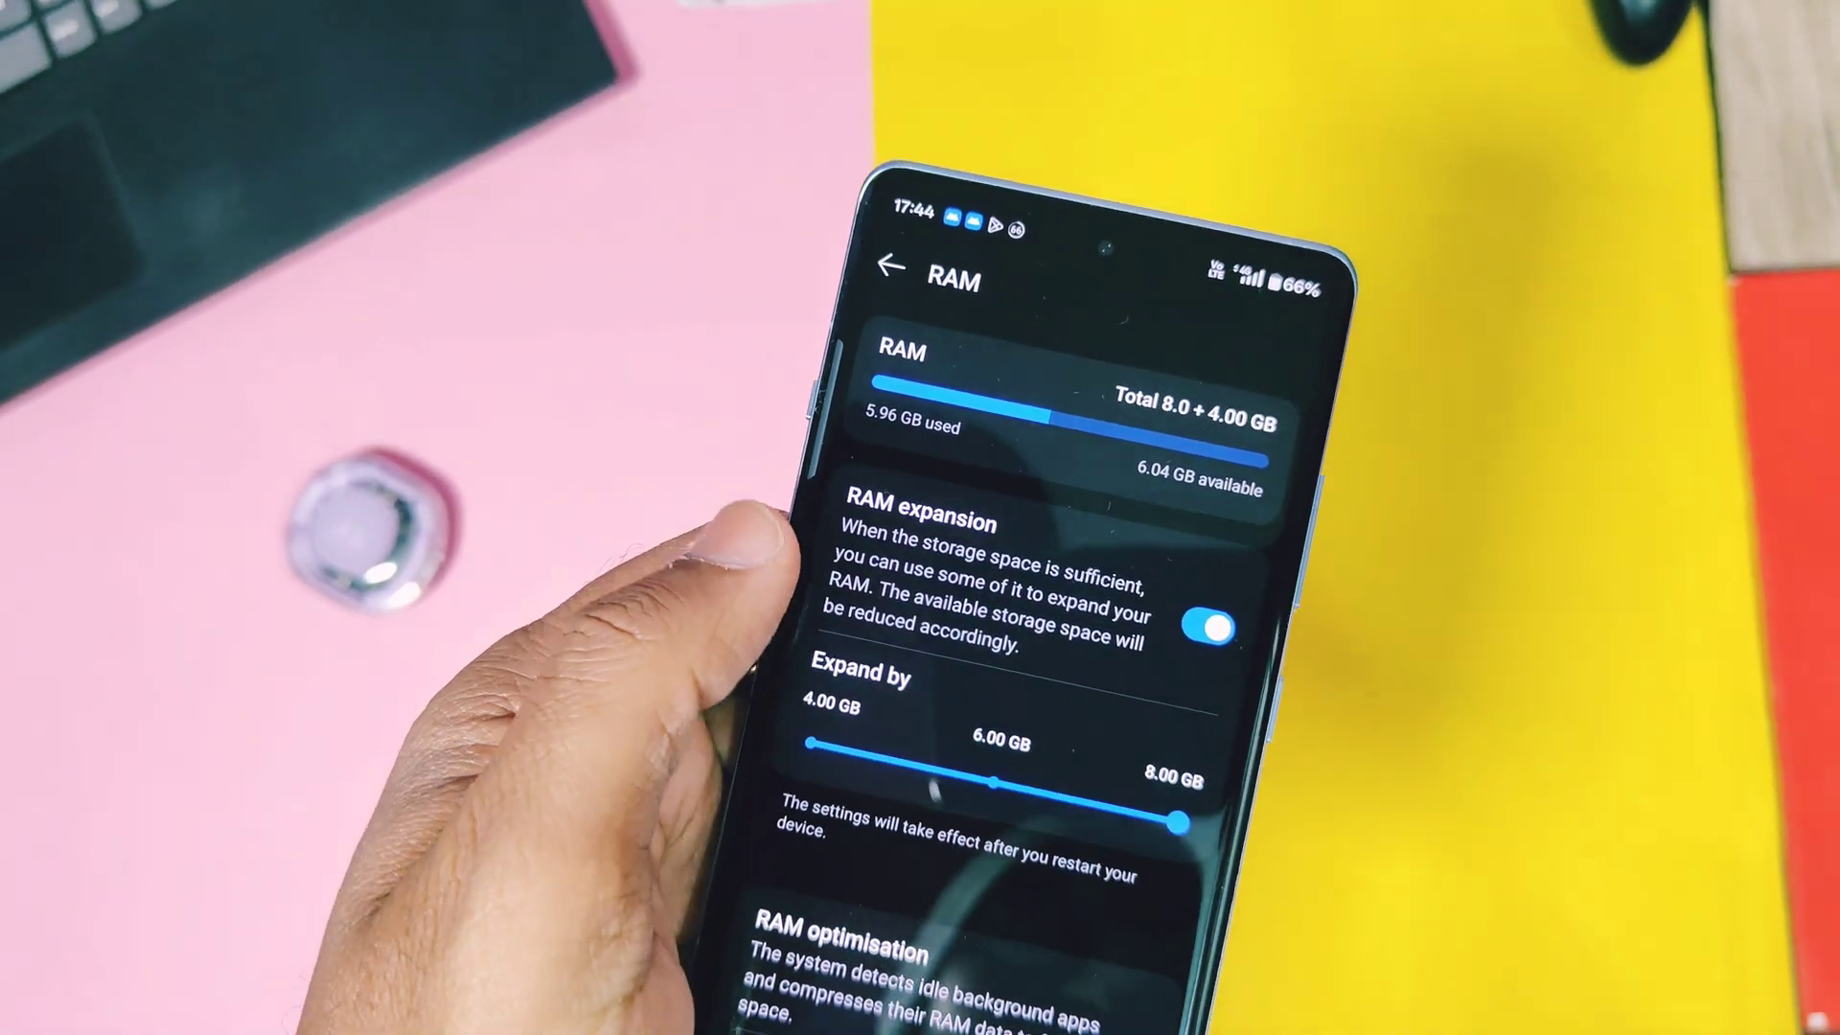
Step: Expand RAM by 6 GB and defer the restart with Not now
left_click(1221, 628)
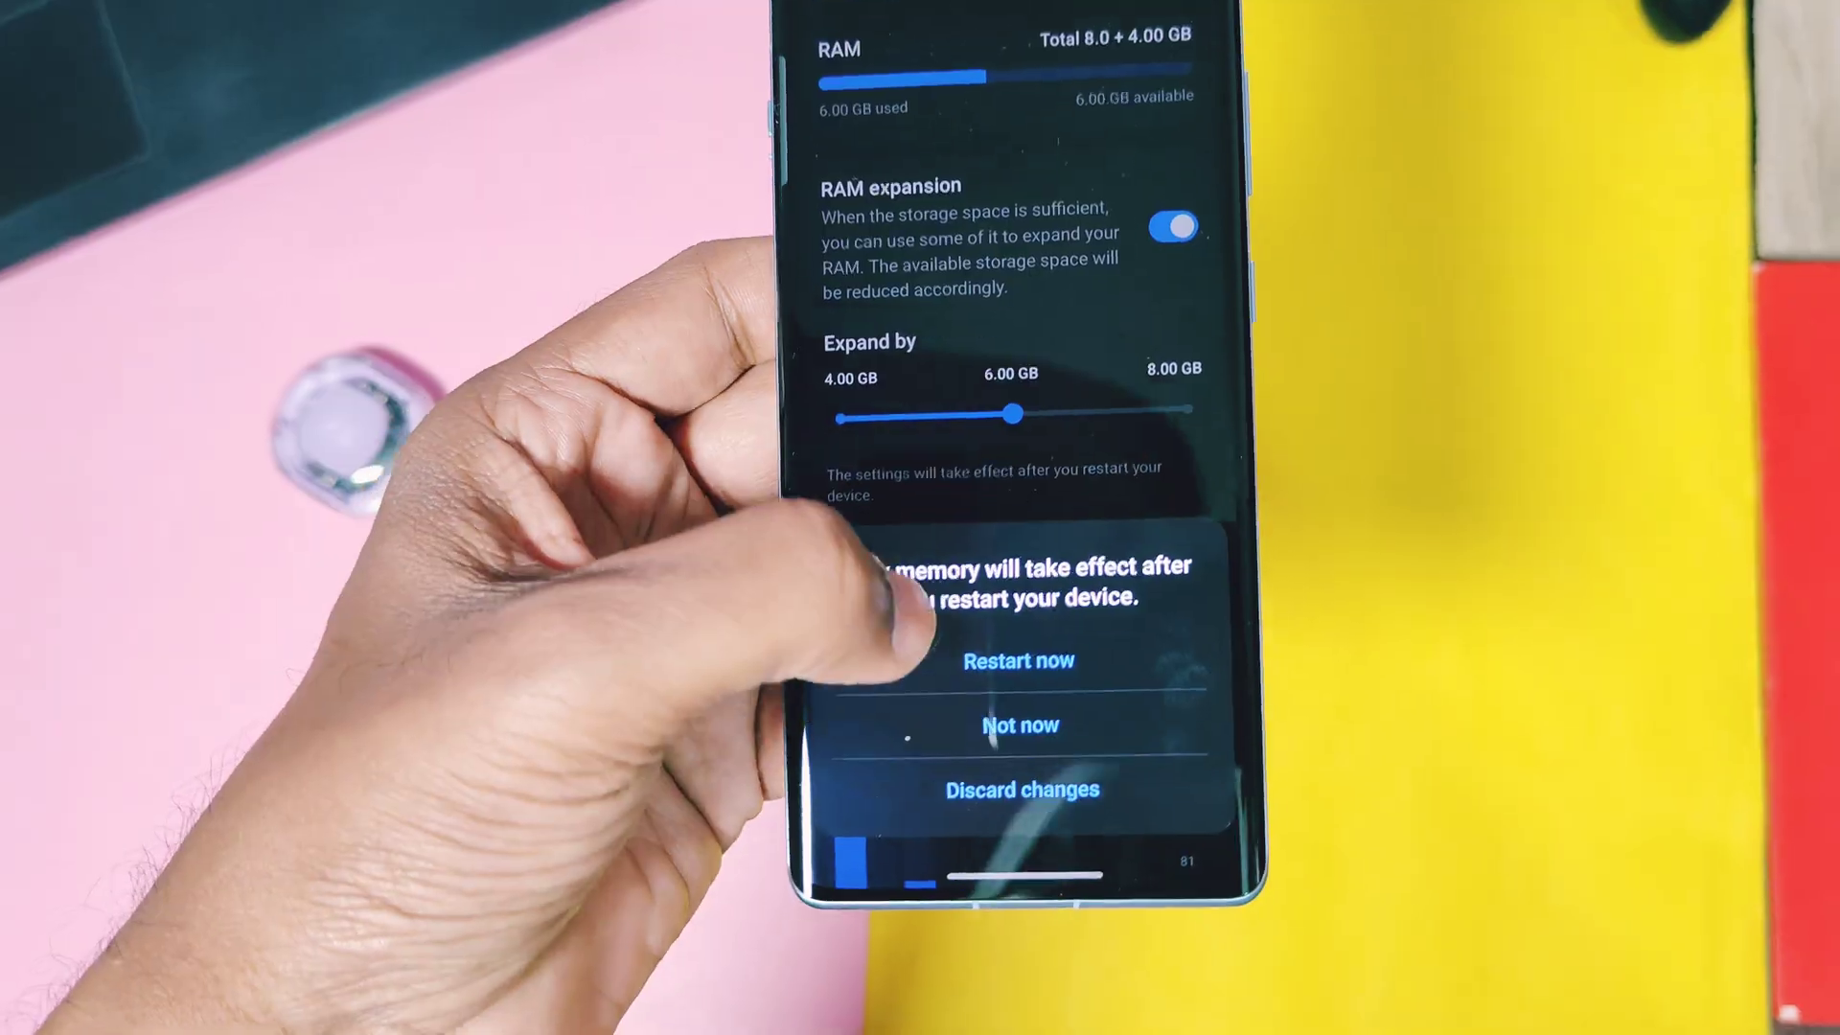
left_click(1018, 725)
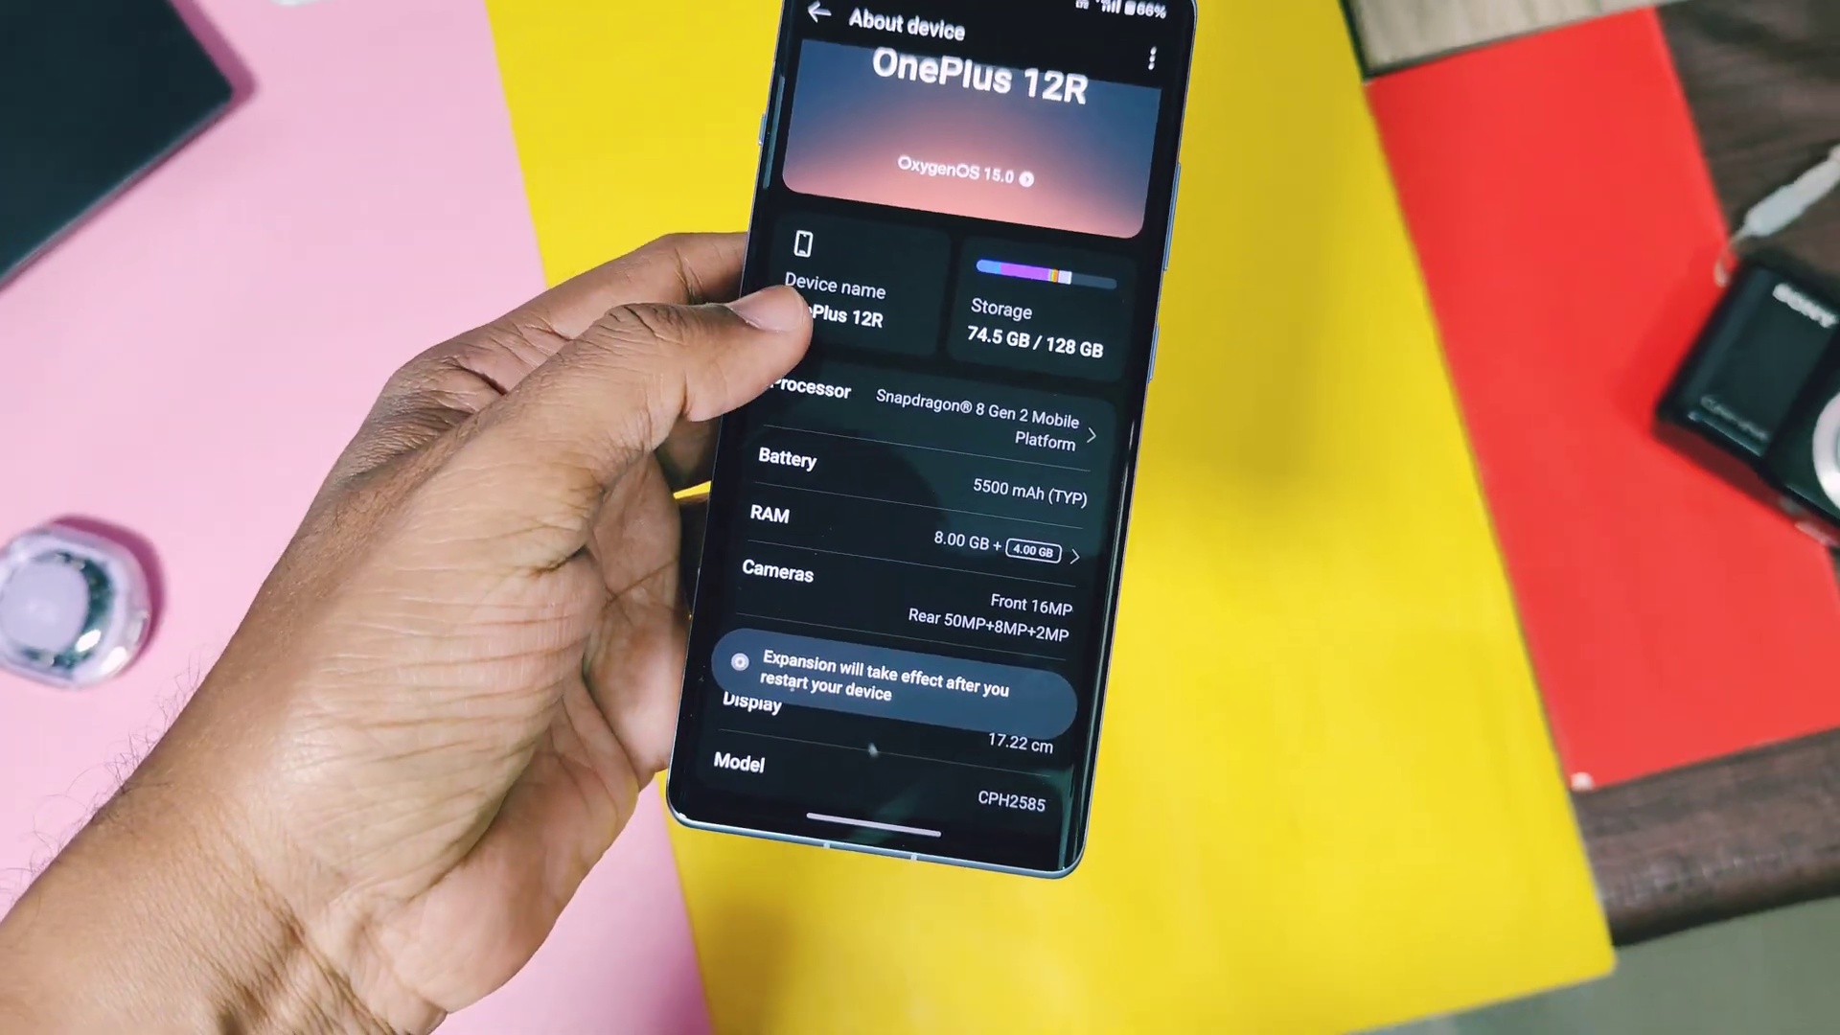